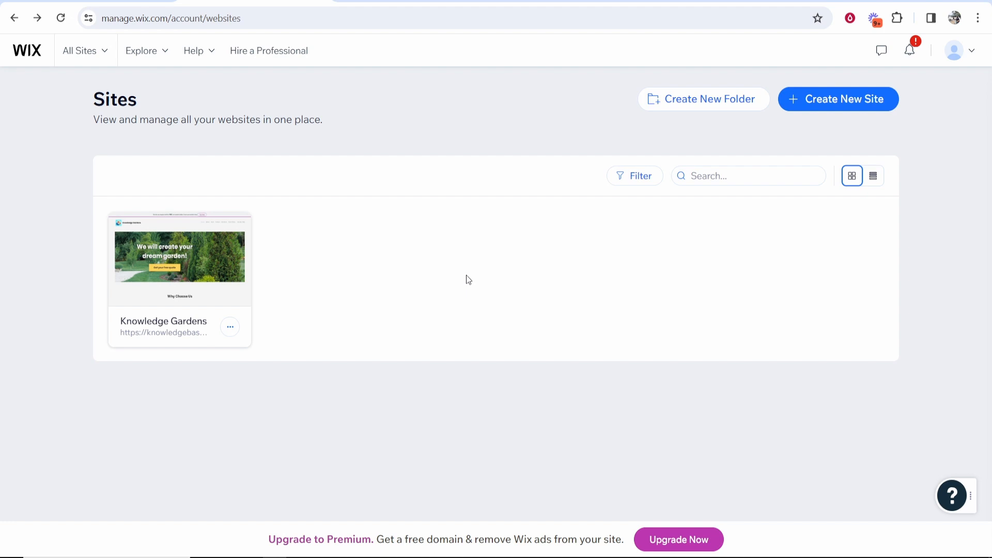
mouse_move(180, 258)
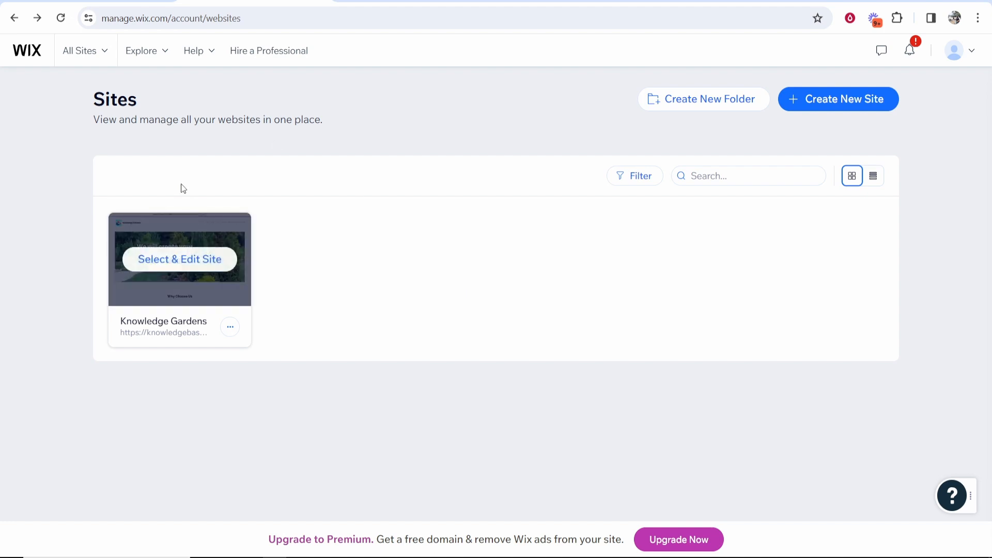
mouse_move(298, 240)
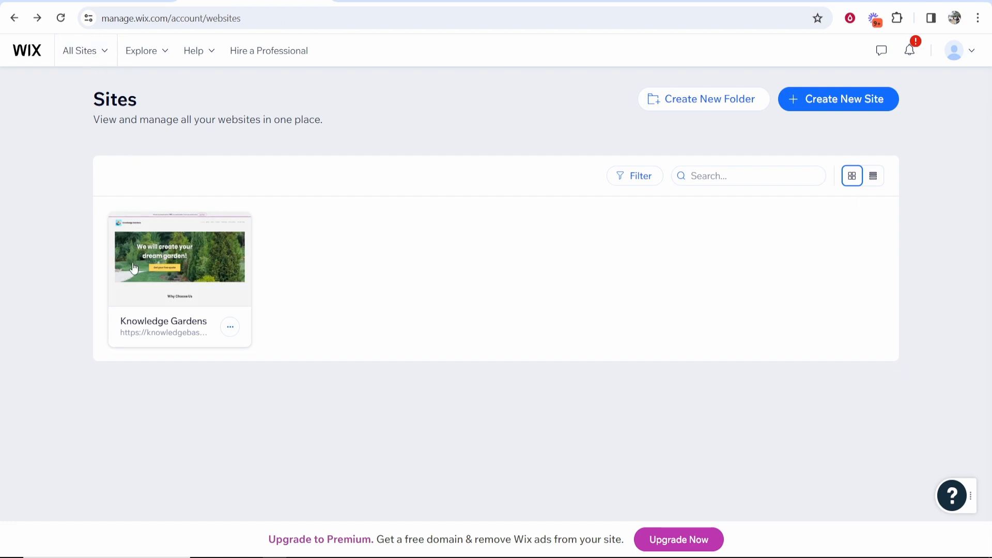
Open Knowledge Gardens in the Wix Editor via its Select & Edit Site thumbnail.
left_click(180, 256)
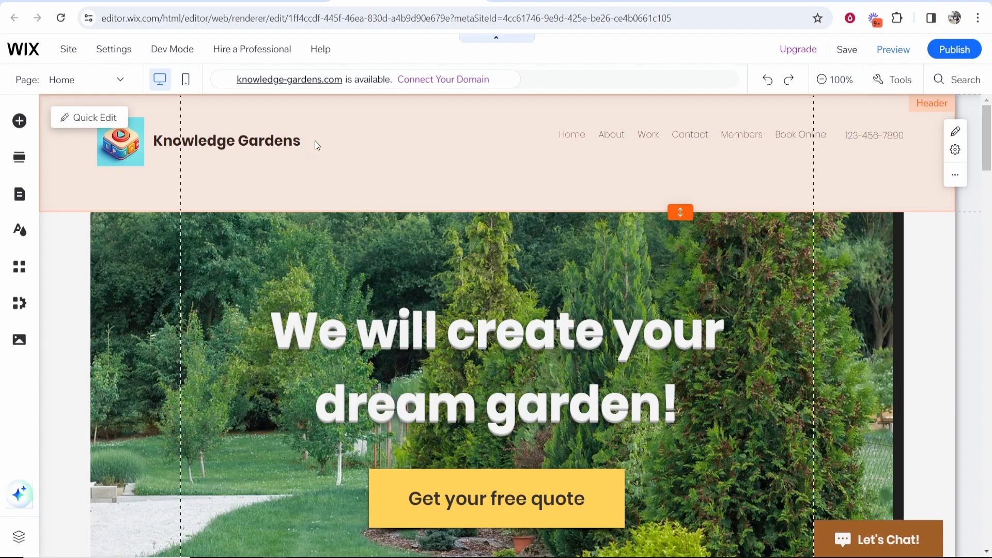
Choose Duplicate Site from the editor's Site menu for Knowledge Gardens.
left_click(113, 48)
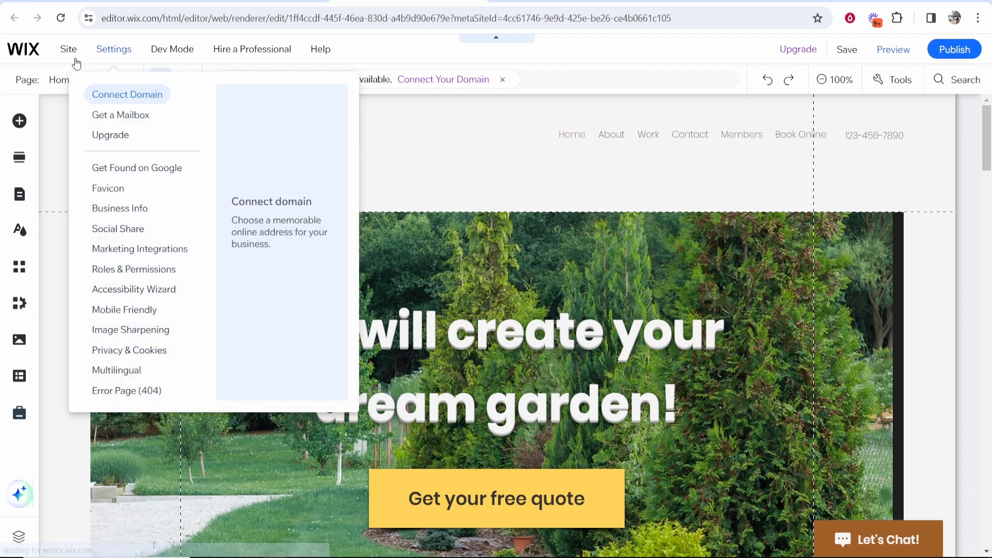
left_click(68, 49)
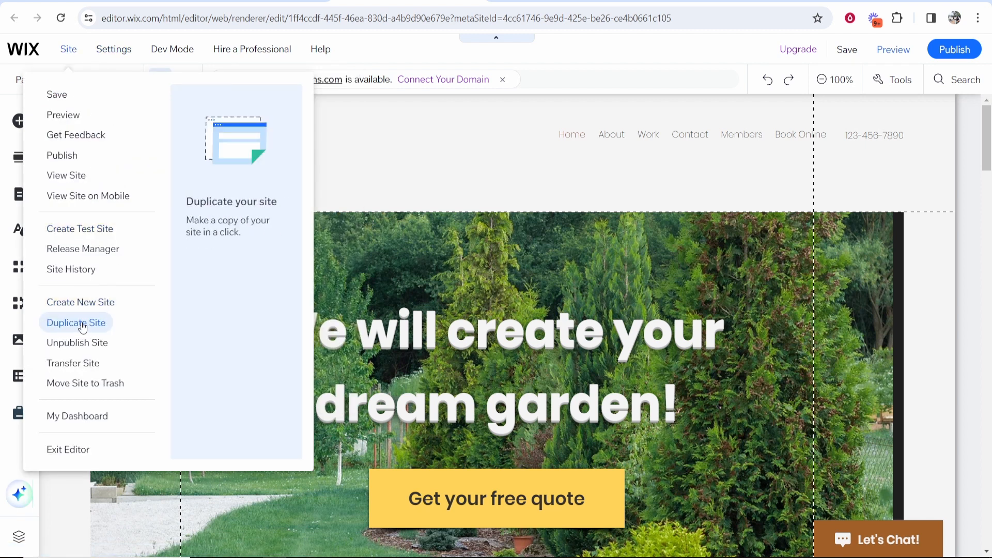
left_click(76, 323)
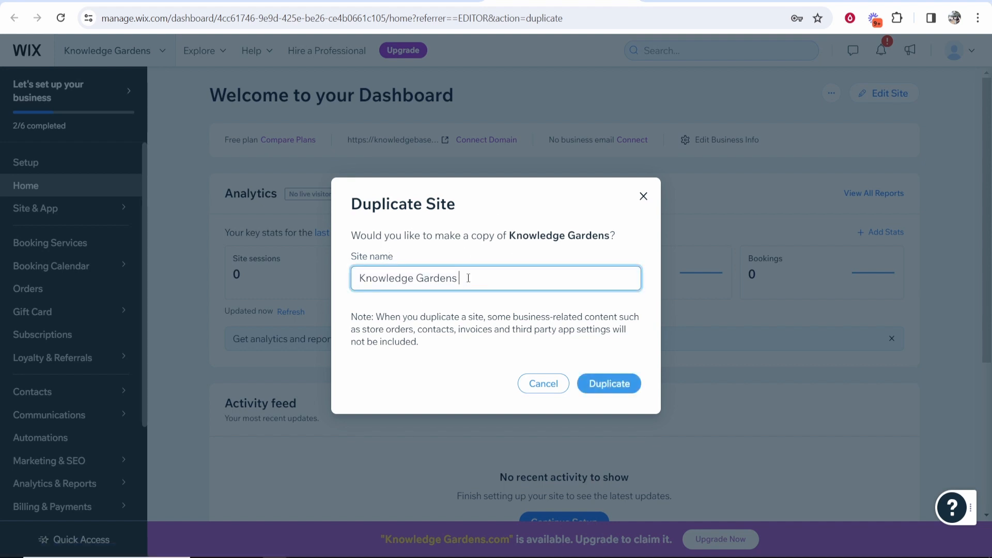
Name the copy Knowledge Gardens 2 and confirm the duplication.
left_click(609, 383)
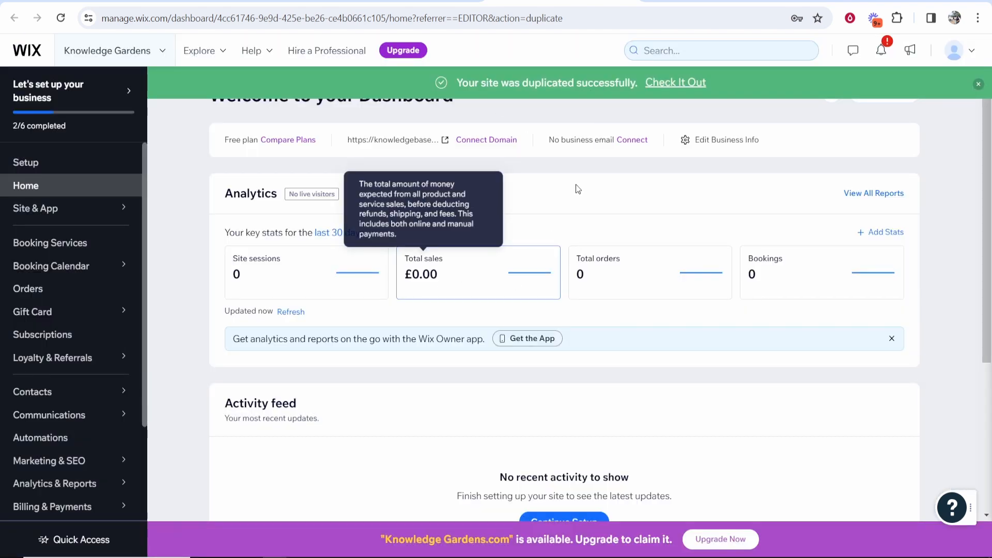
left_click(114, 50)
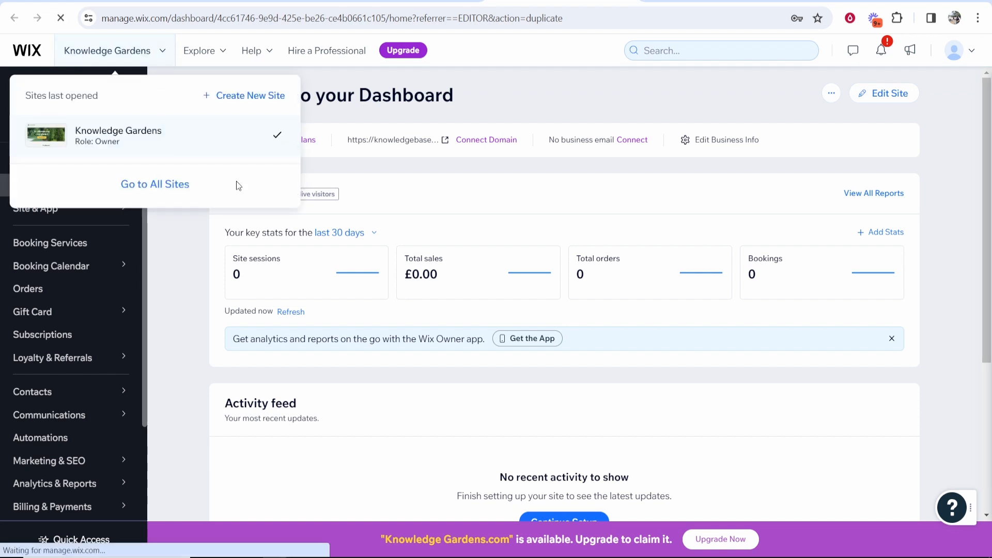
Show all sites, then open the Knowledge Gardens 2 copy in the editor.
left_click(154, 184)
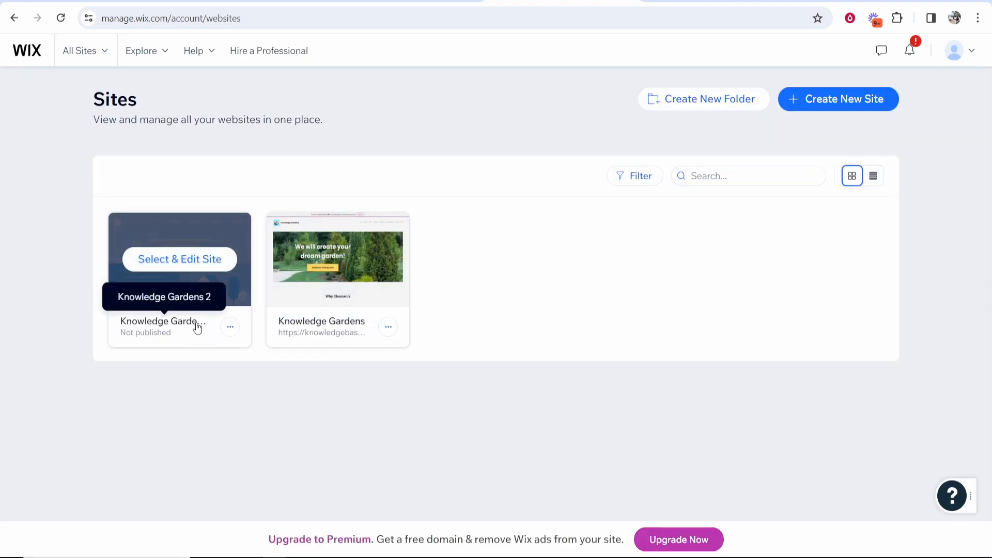
left_click(231, 327)
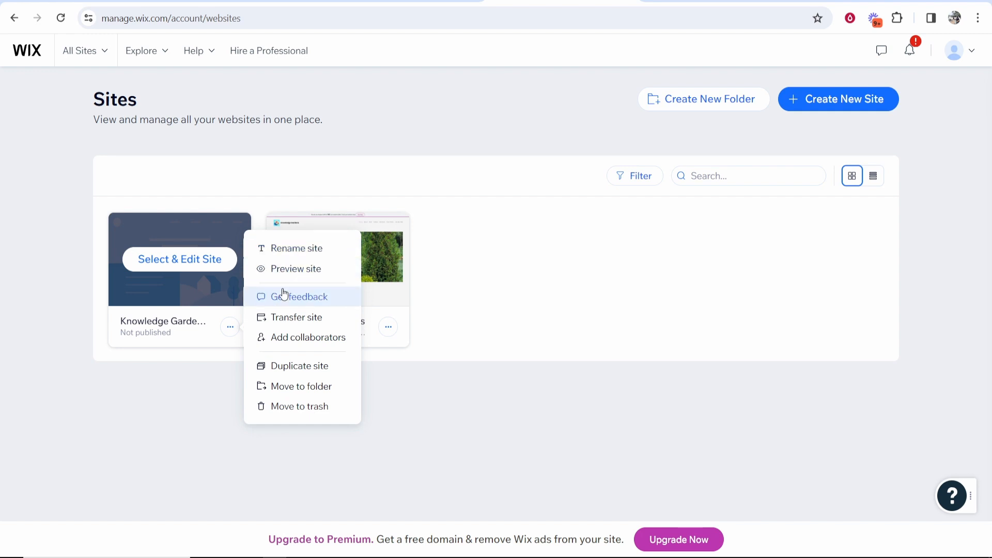
left_click(180, 259)
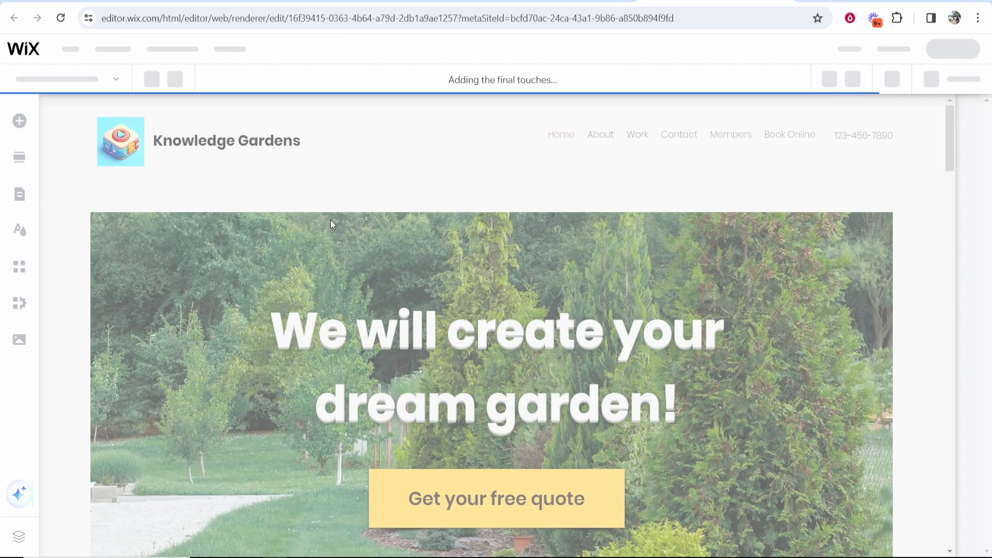